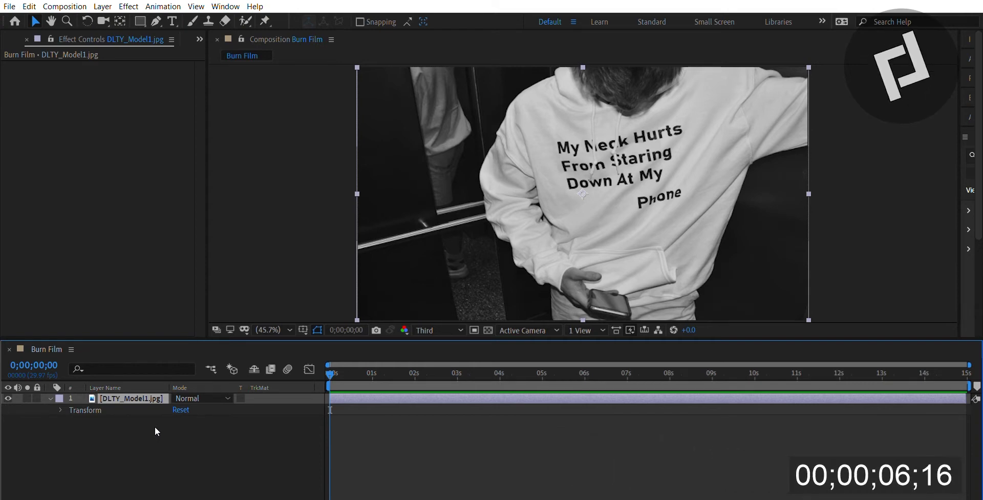
mouse_move(571, 103)
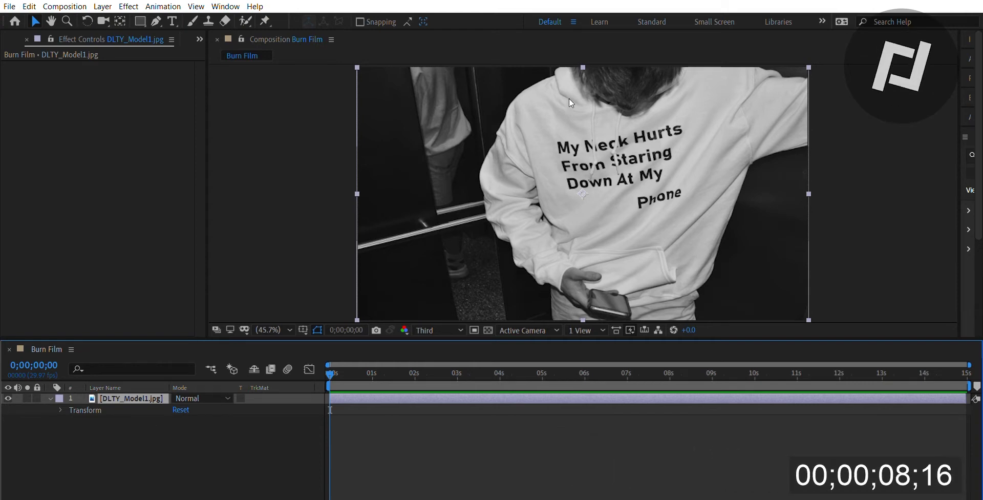
mouse_move(503, 113)
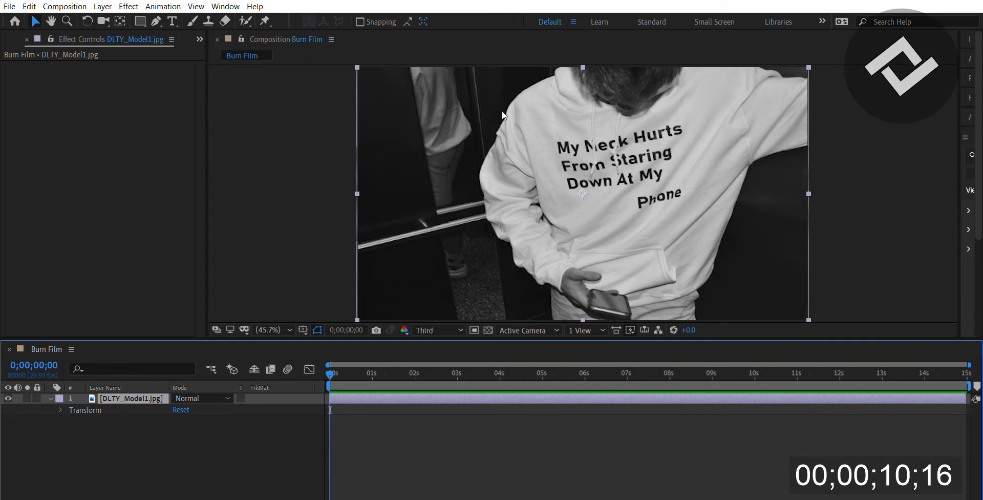
mouse_move(502, 115)
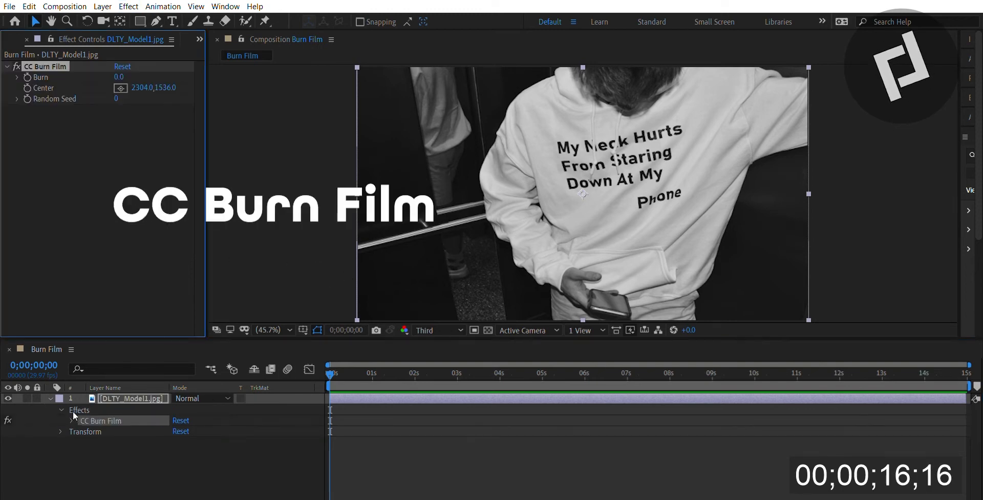
Reveal CC Burn Film's Burn, preview and reset it to 0, keyframe it, then move to about 5 s.
click(71, 420)
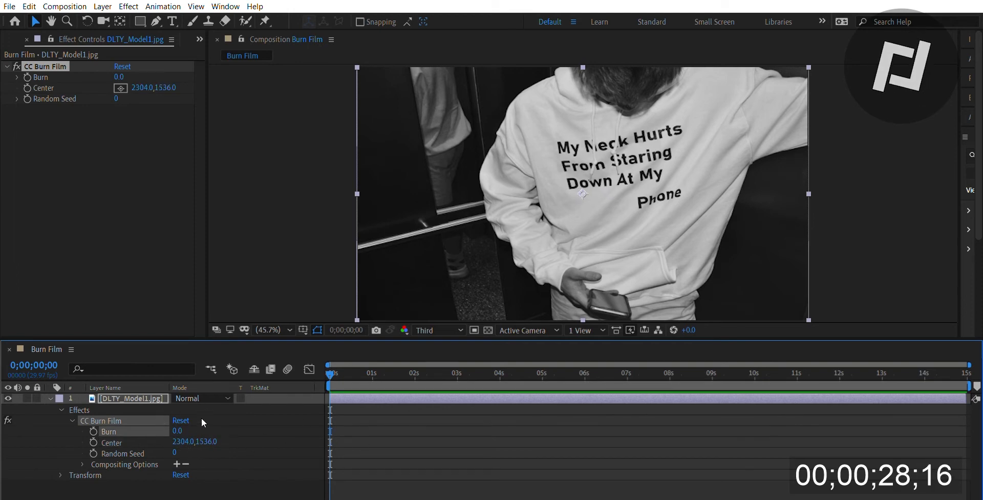
drag(179, 432, 213, 431)
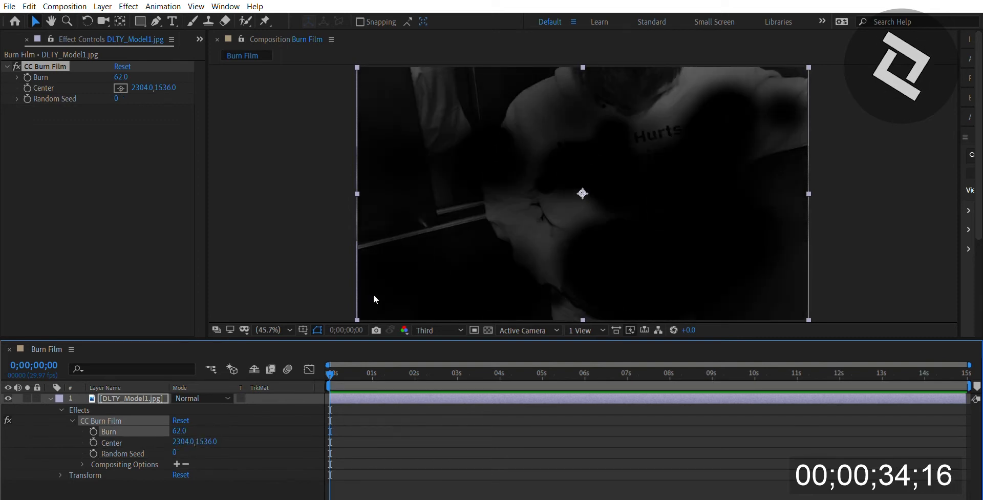
click(180, 420)
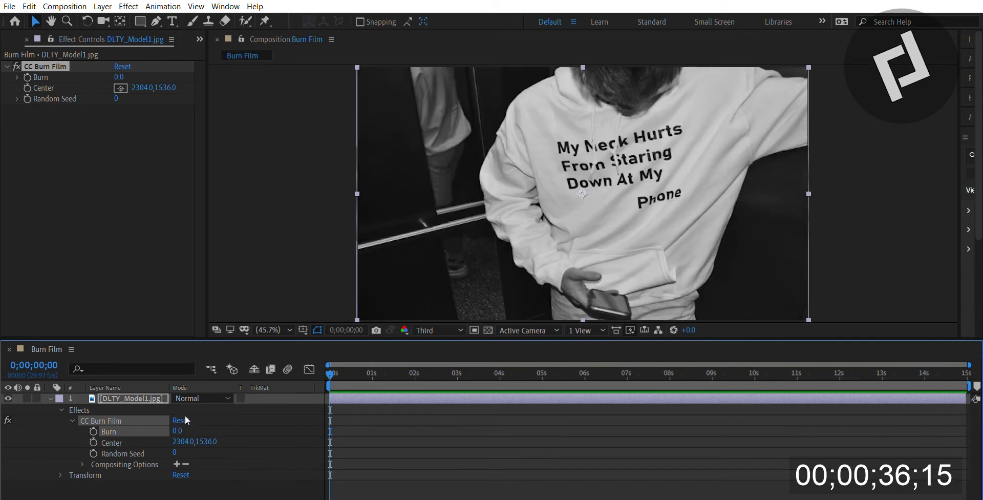
click(94, 432)
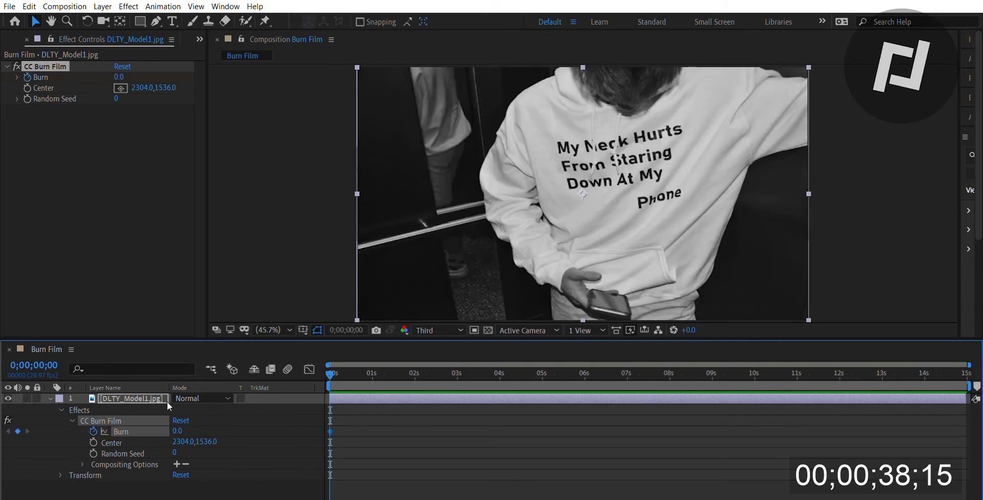
click(545, 373)
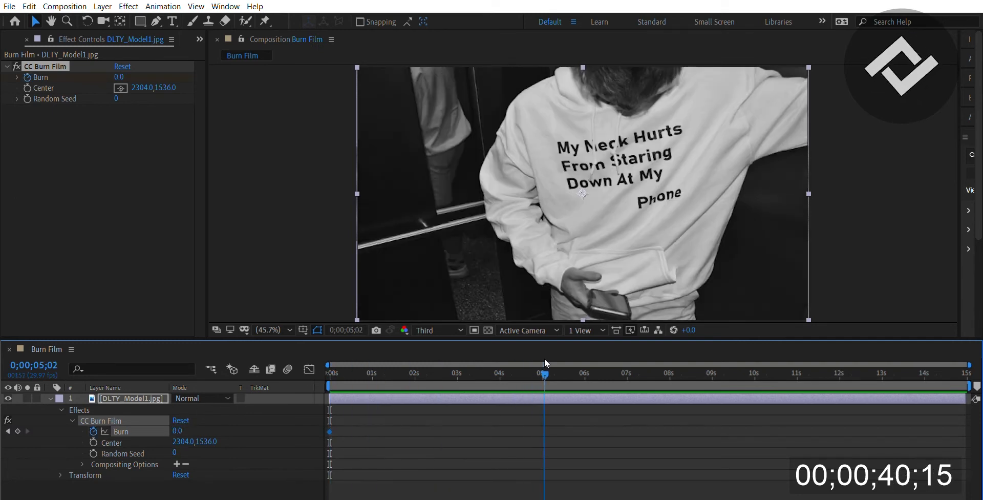